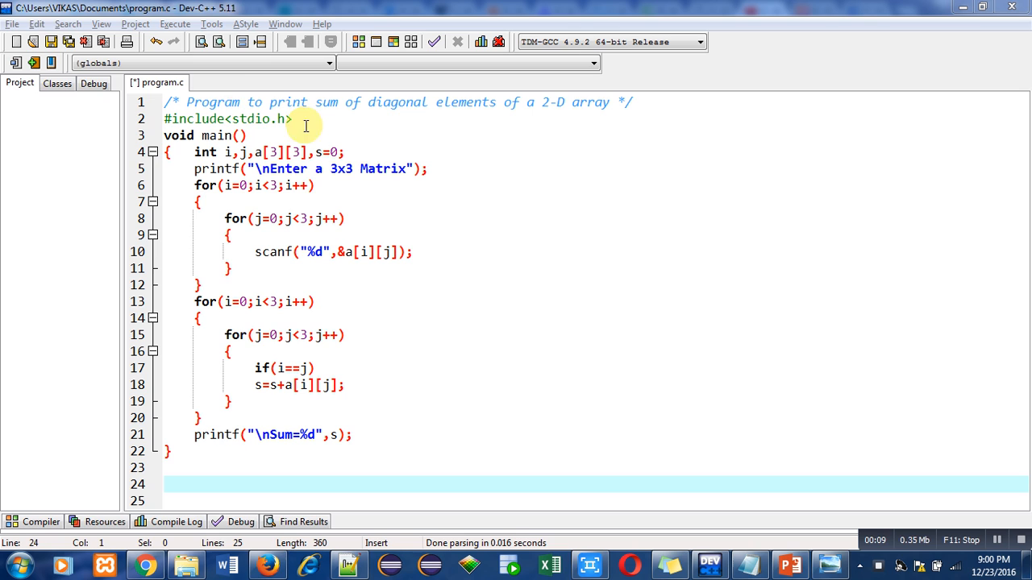
{"action": "mouse_move", "coordinate": [335, 113]}
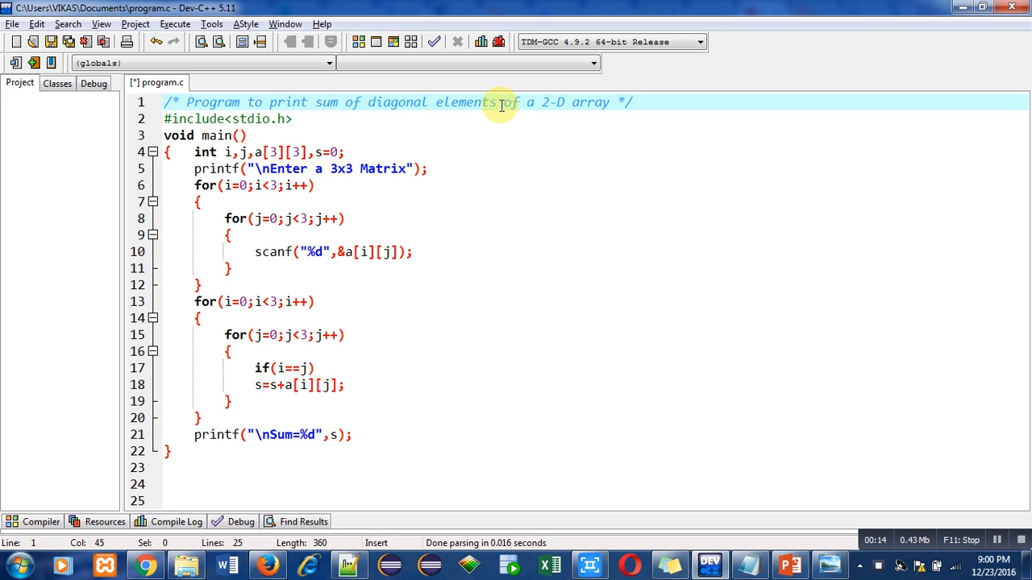
Finish editing the input loop and summing statement in the diagonal-sum source.
{"action": "left_click", "coordinate": [299, 119]}
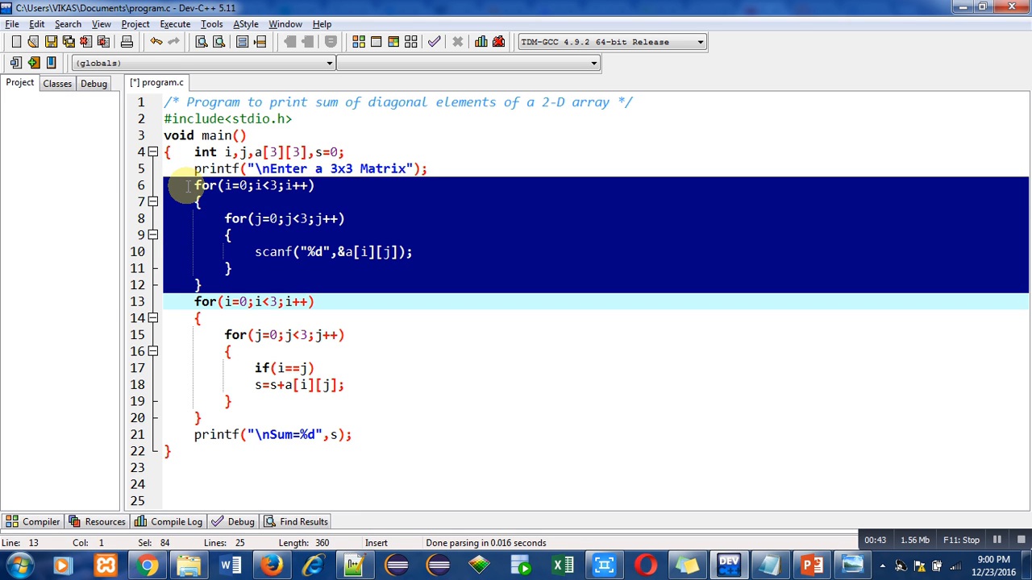
{"action": "mouse_move", "coordinate": [200, 251]}
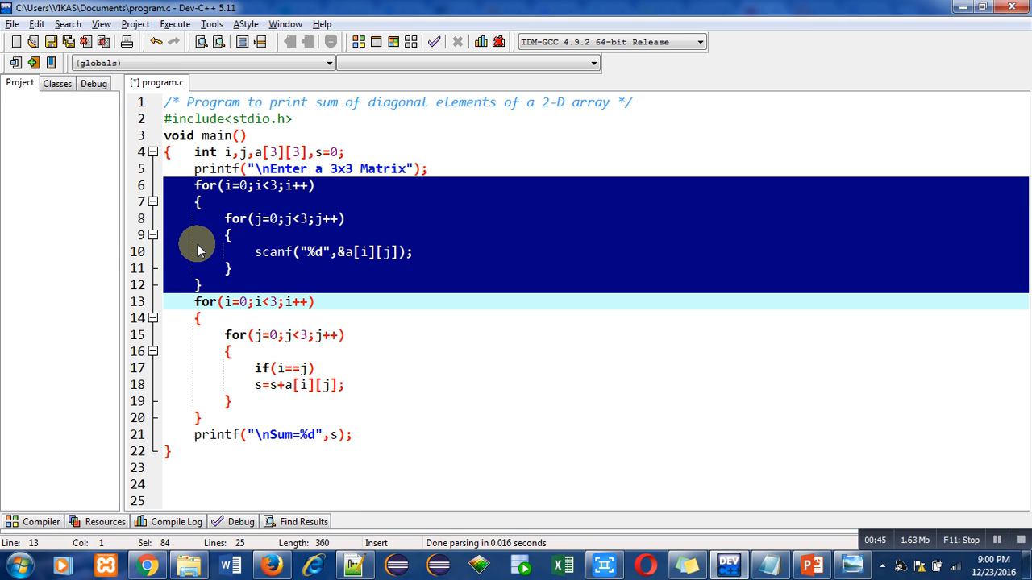
{"action": "mouse_move", "coordinate": [338, 261]}
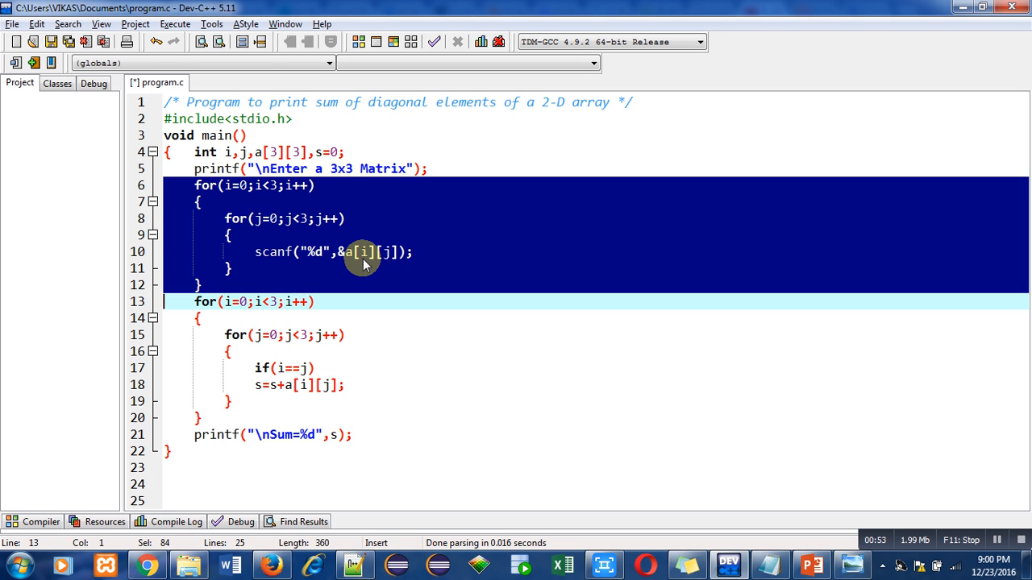
{"action": "left_click", "coordinate": [184, 301]}
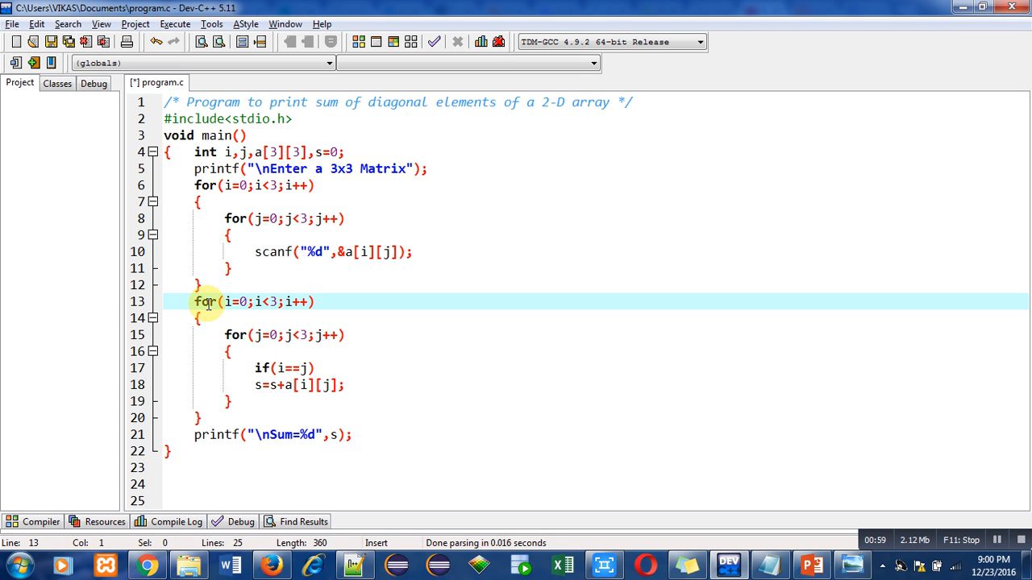
{"action": "mouse_move", "coordinate": [198, 352]}
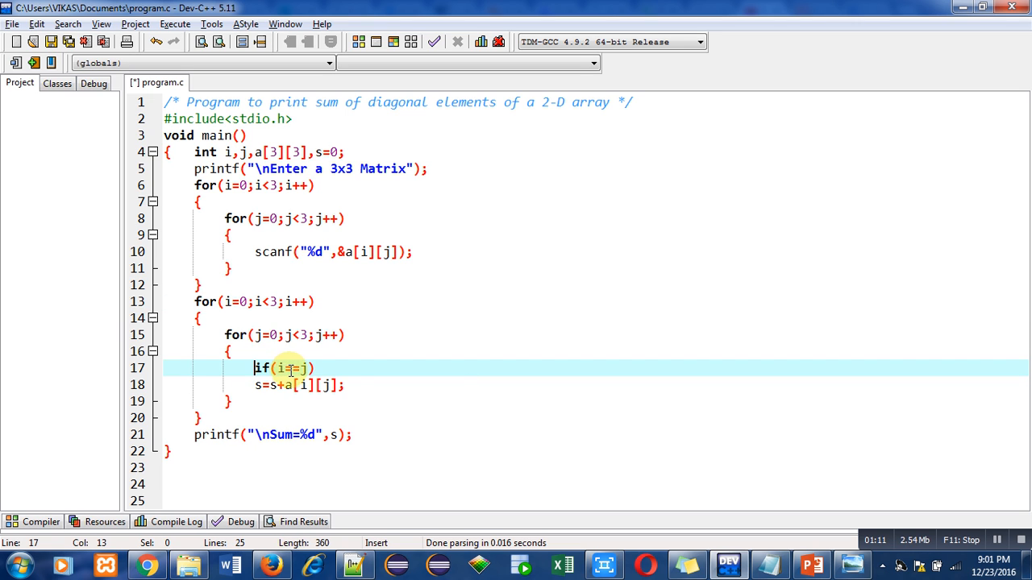
{"action": "type", "text": "="}
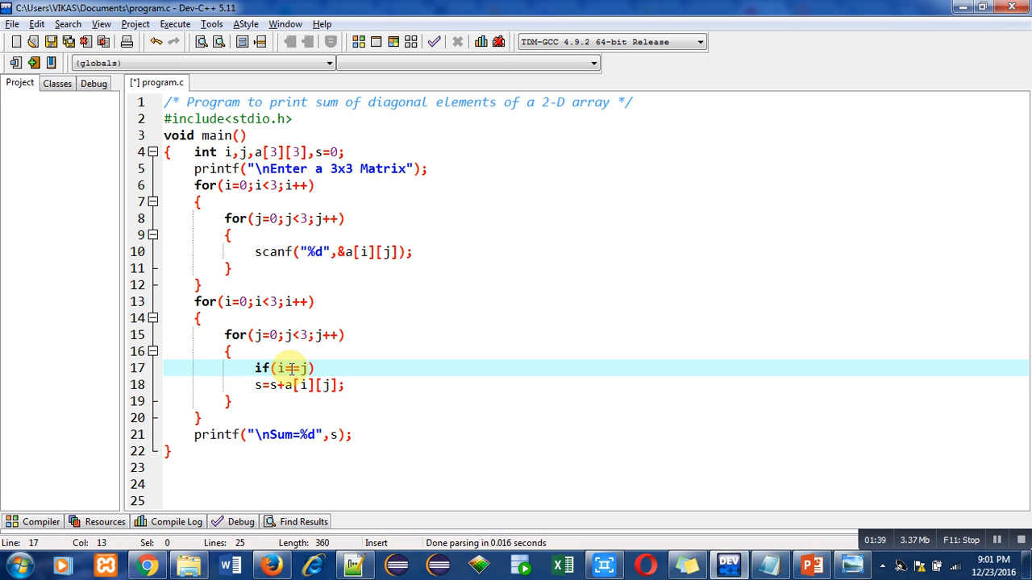
{"action": "type", "text": "="}
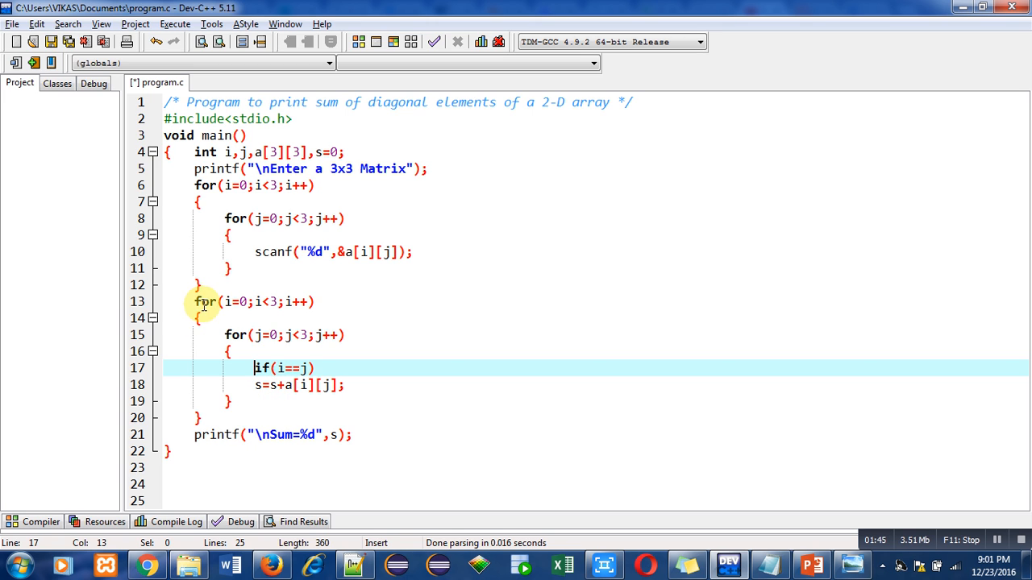
{"action": "mouse_move", "coordinate": [239, 333]}
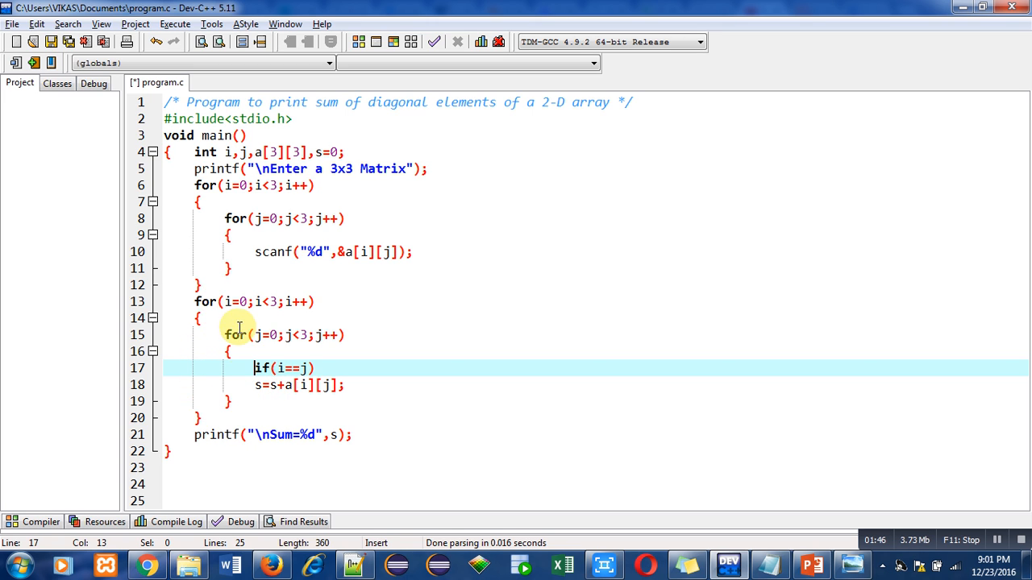
{"action": "mouse_move", "coordinate": [222, 442]}
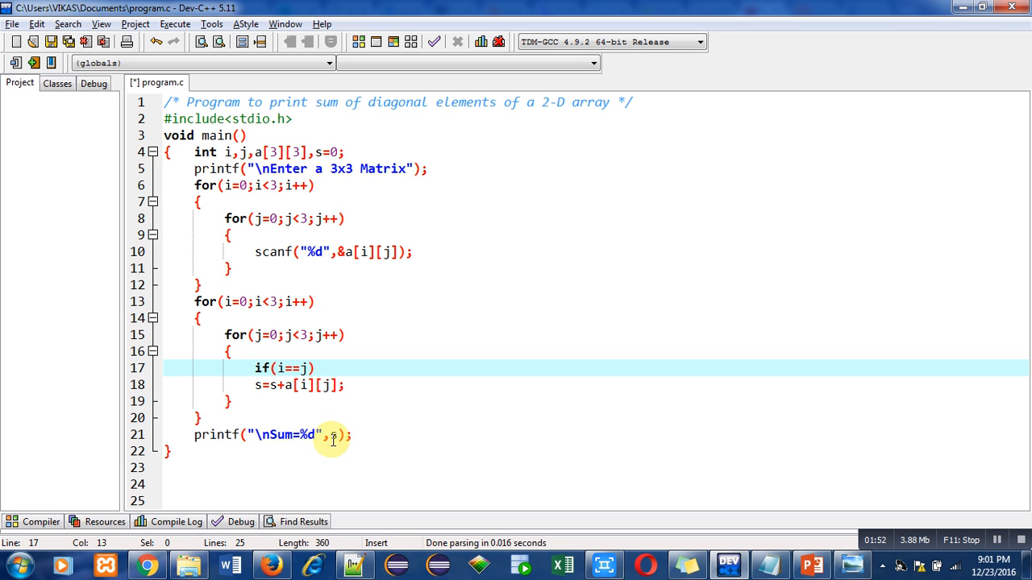
{"action": "type", "text": "s"}
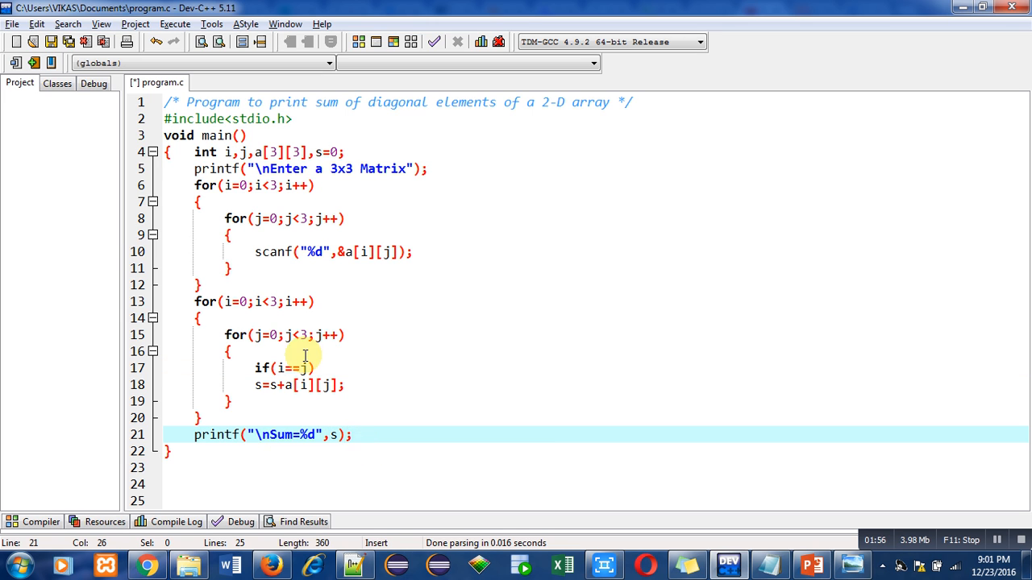
Compile the program via Execute > Compile, getting 0 errors and 0 warnings.
{"action": "left_click", "coordinate": [174, 24]}
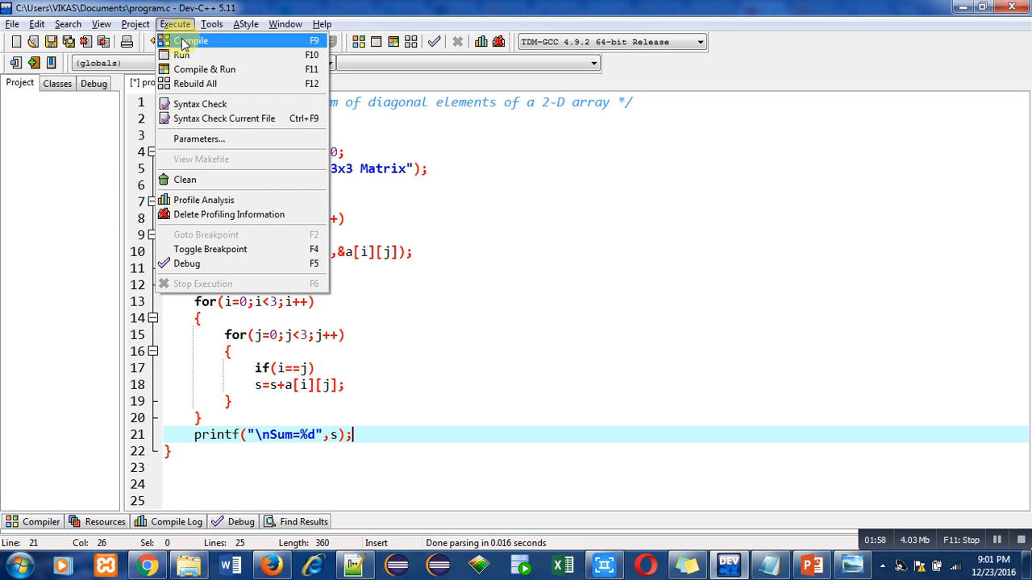
{"action": "left_click", "coordinate": [190, 40]}
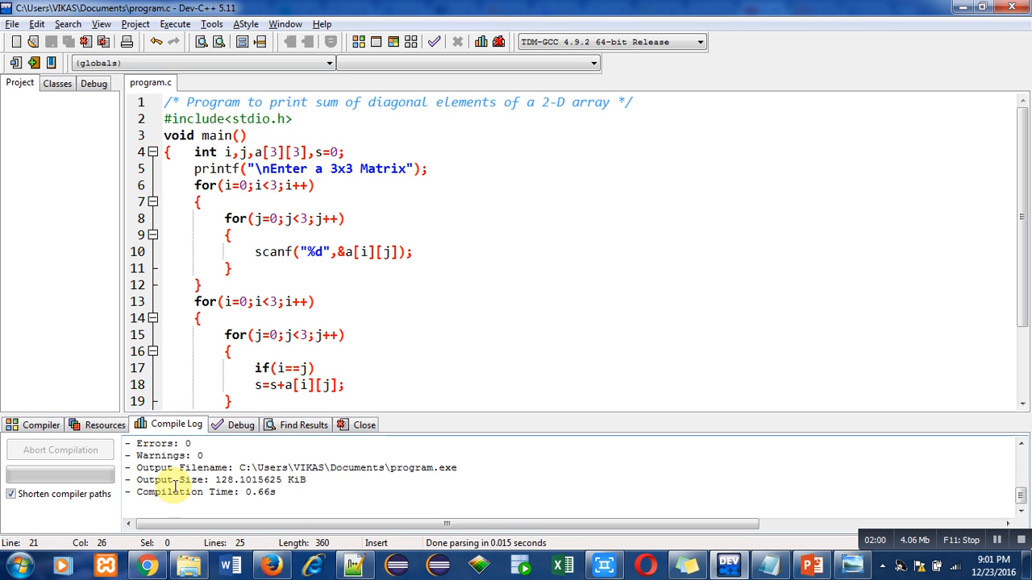
{"action": "mouse_move", "coordinate": [202, 460]}
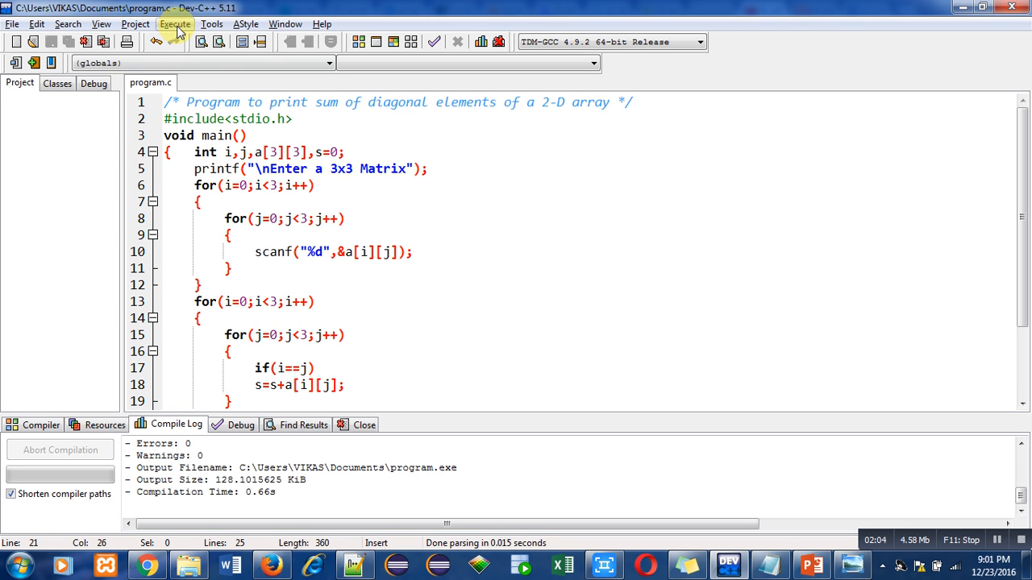
Run the program and enter 1 for each matrix element so it reports Sum=3.
{"action": "left_click", "coordinate": [174, 24]}
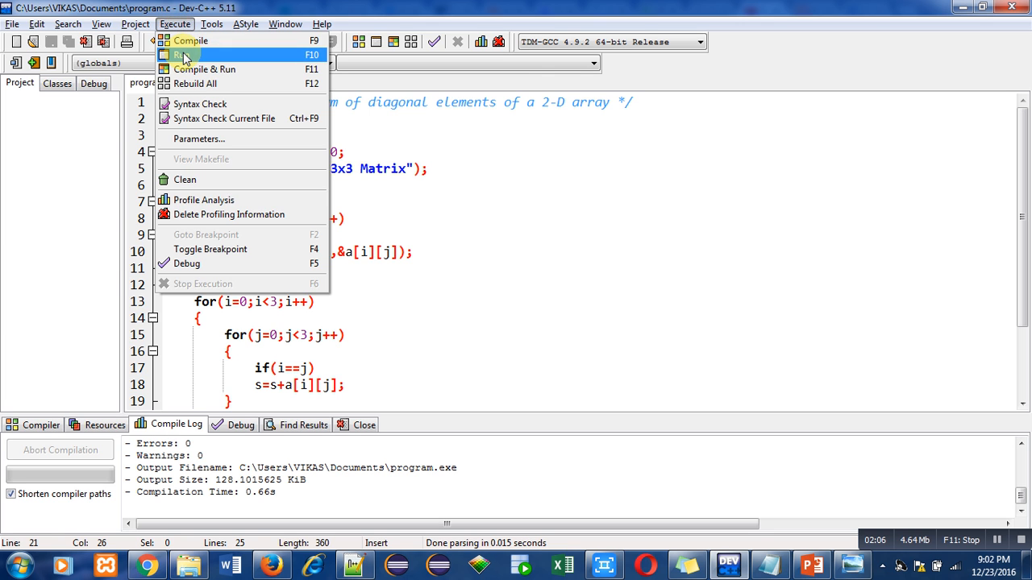
{"action": "left_click", "coordinate": [183, 55]}
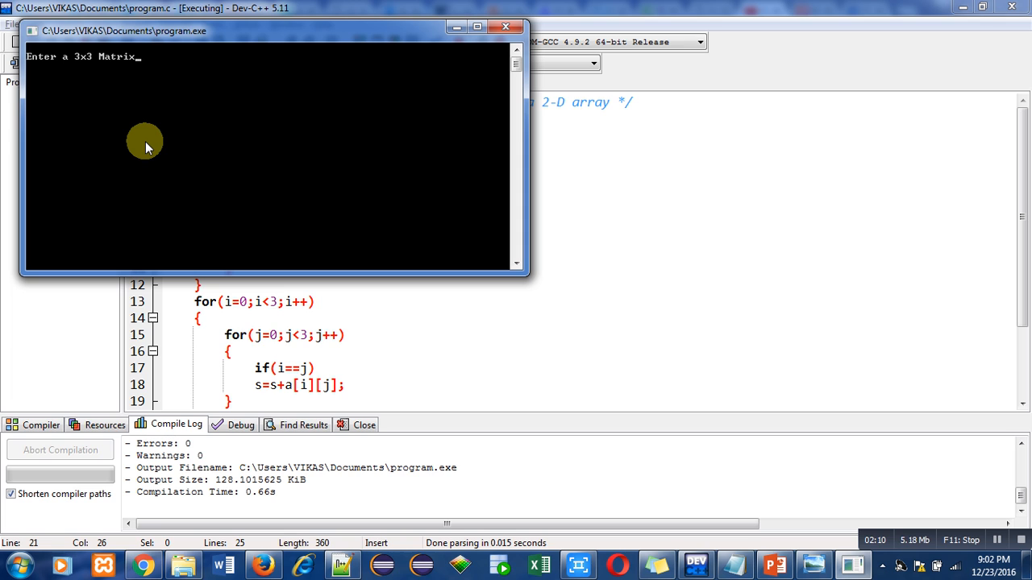
{"action": "type", "text": "1"}
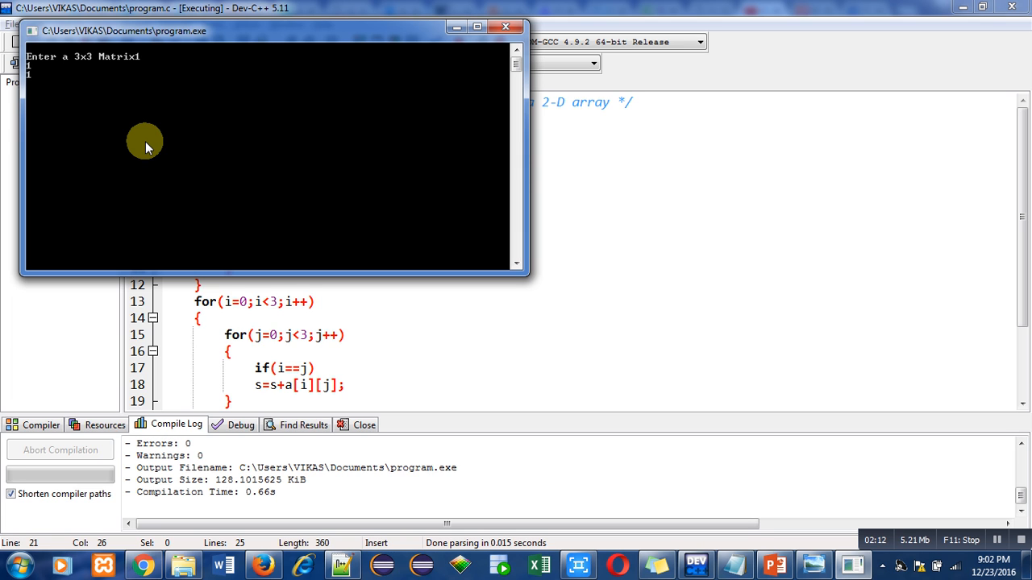
{"action": "type", "text": "1"}
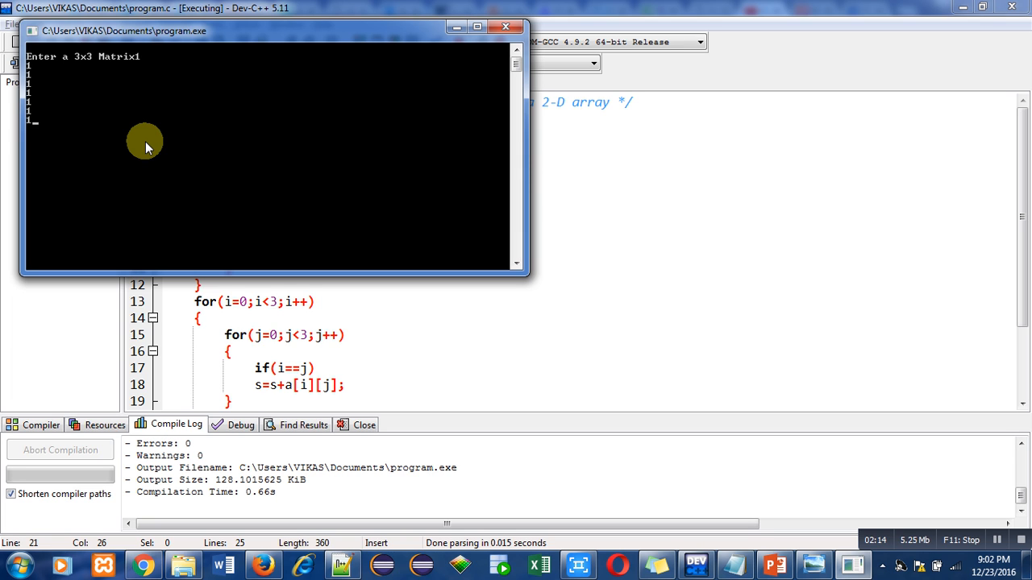
{"action": "type", "text": "1"}
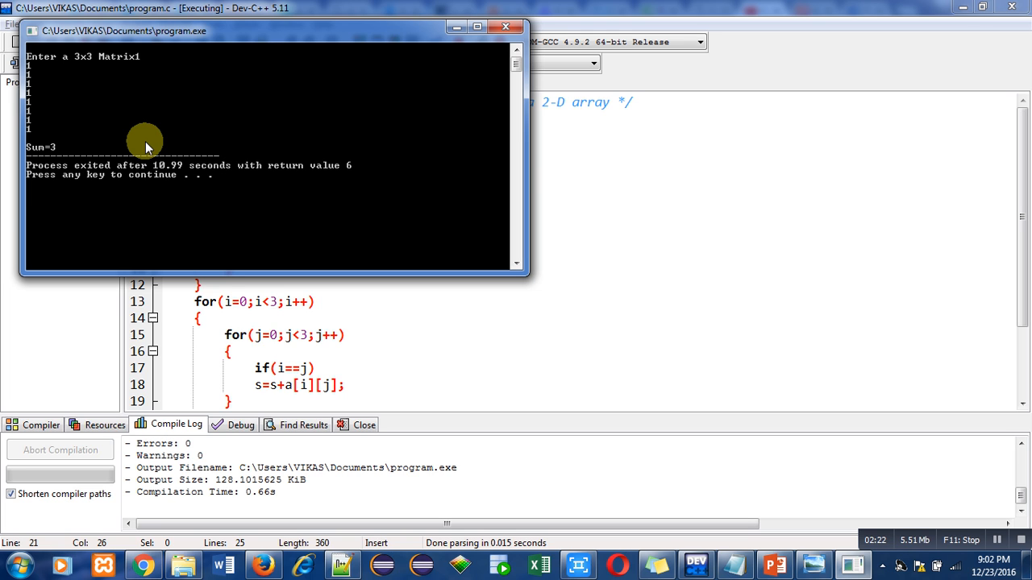
{"action": "mouse_move", "coordinate": [56, 153]}
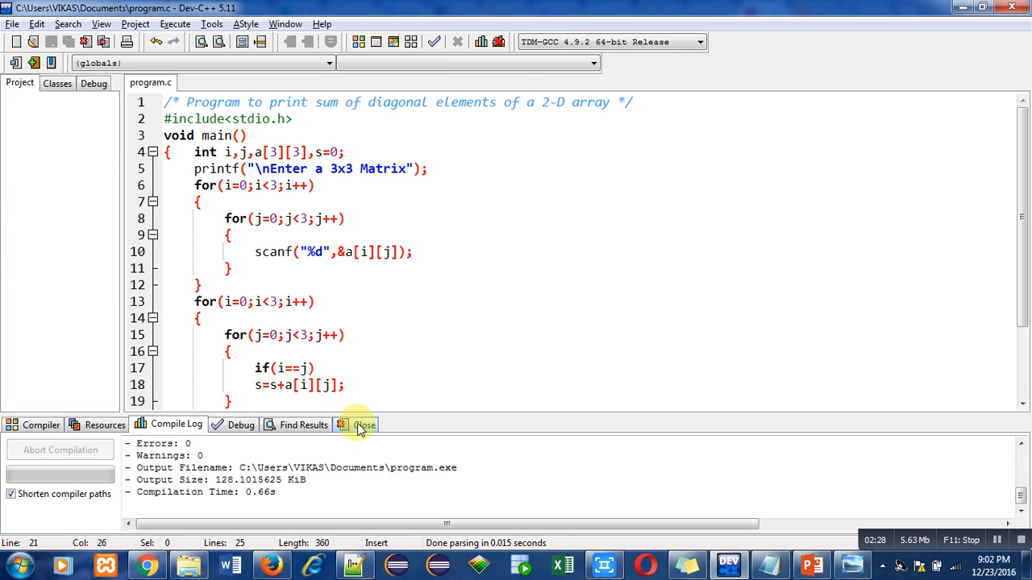
Close the compile results panel and place the cursor at the inner summing loop.
{"action": "left_click", "coordinate": [363, 426]}
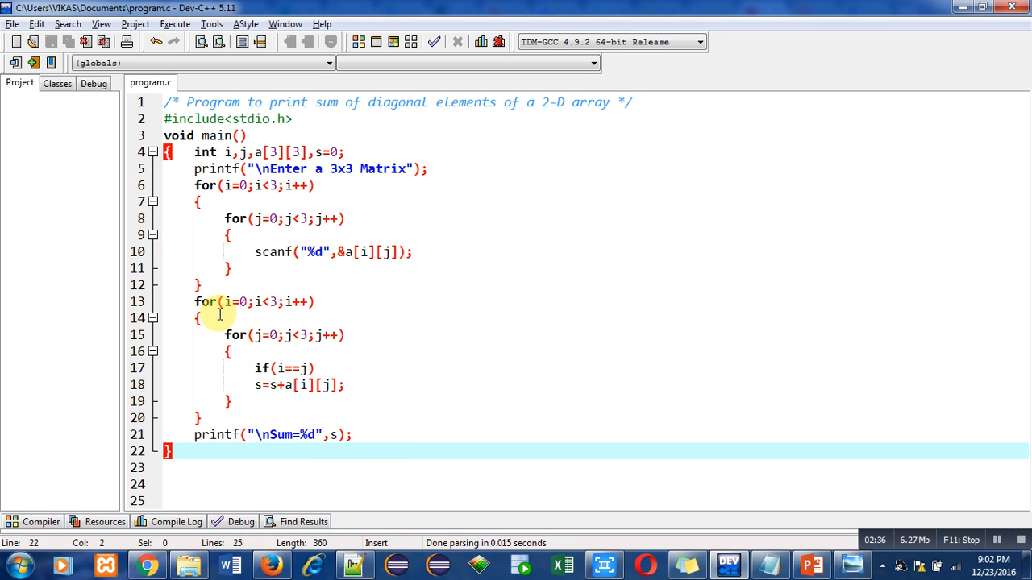
{"action": "left_click", "coordinate": [195, 334]}
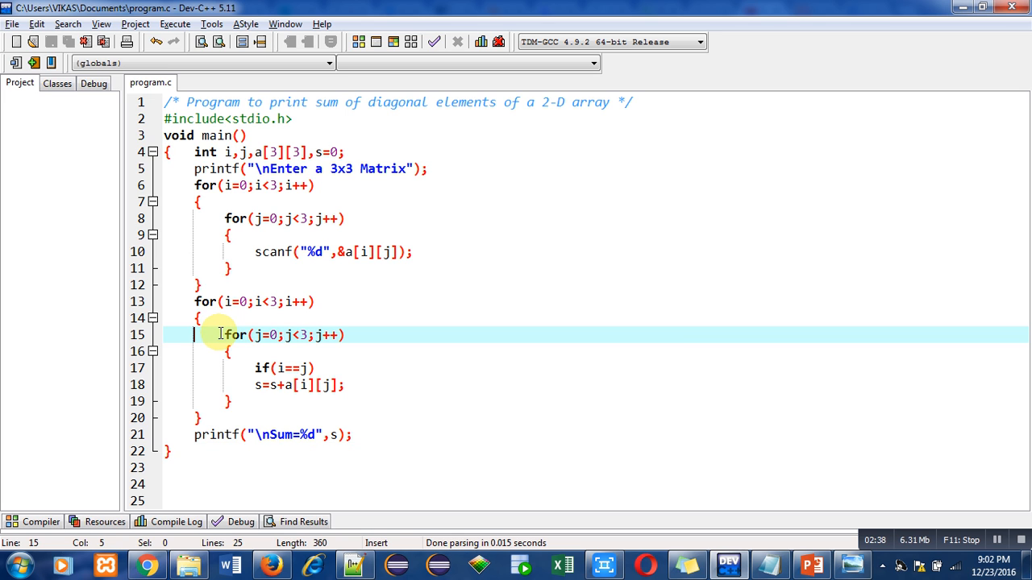
Delete the nested j-loop with its i==j check from the summing section.
{"action": "left_click_drag", "start_coordinate": [222, 334], "coordinate": [229, 401]}
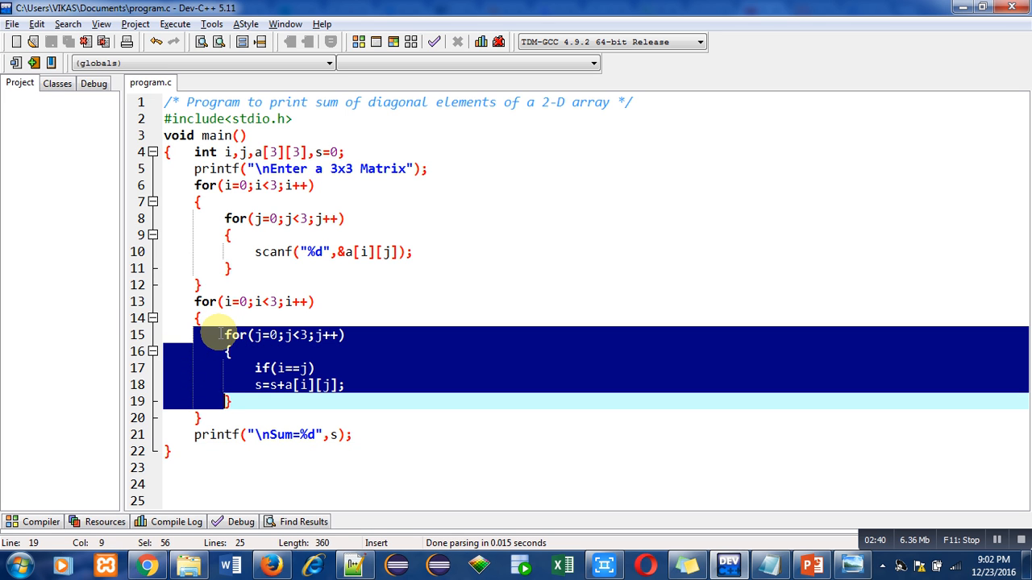
{"action": "key", "text": "Delete"}
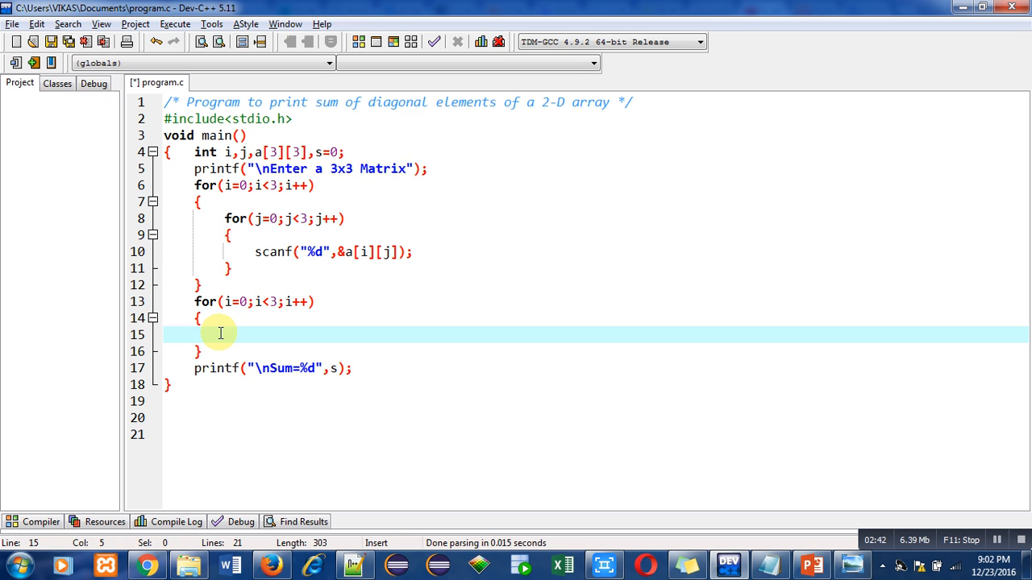
Write the single-loop body s=s+a[i][i]; to add each diagonal element to the sum.
{"action": "type", "text": "s"}
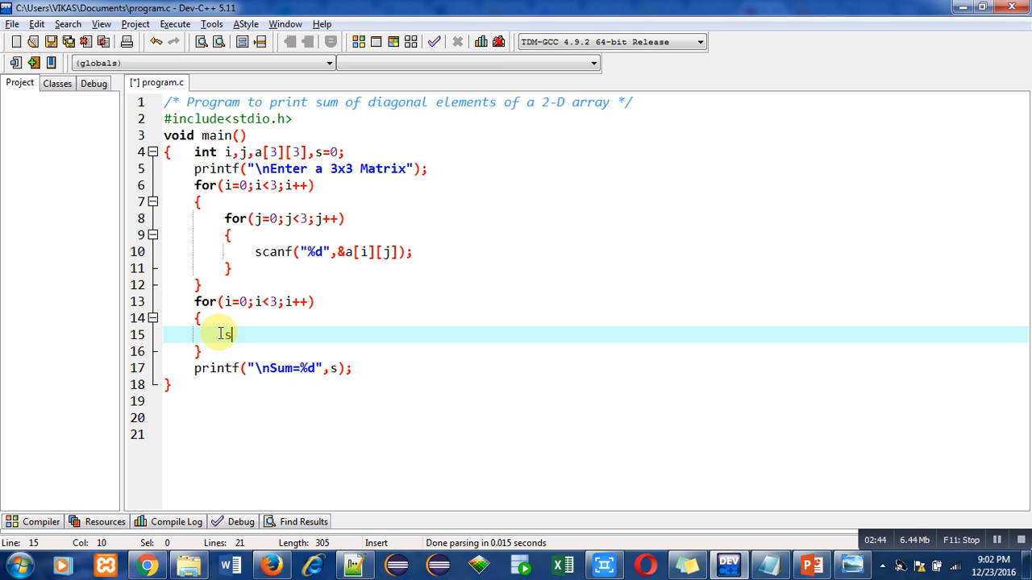
{"action": "type", "text": "+s"}
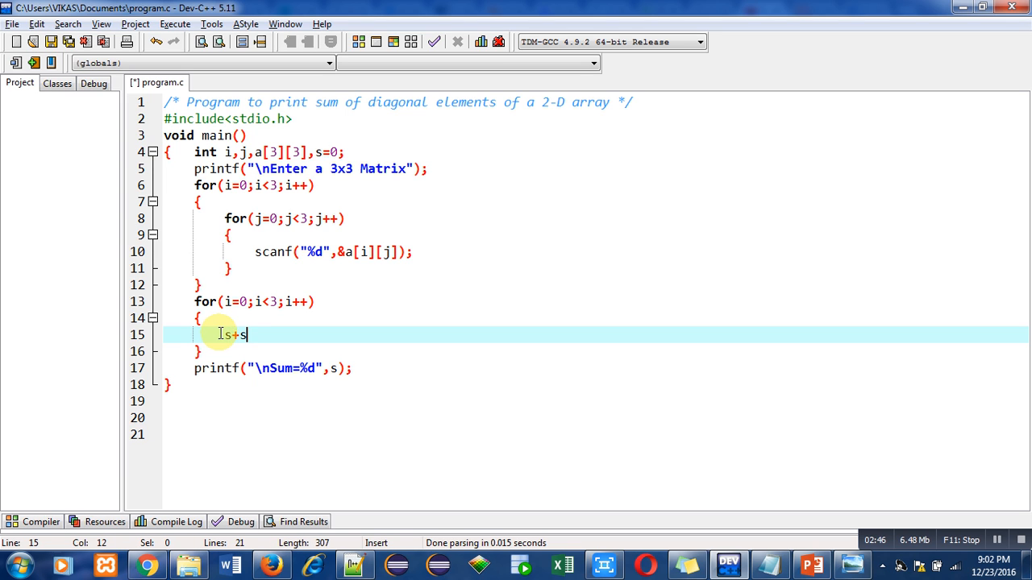
{"action": "type", "text": "="}
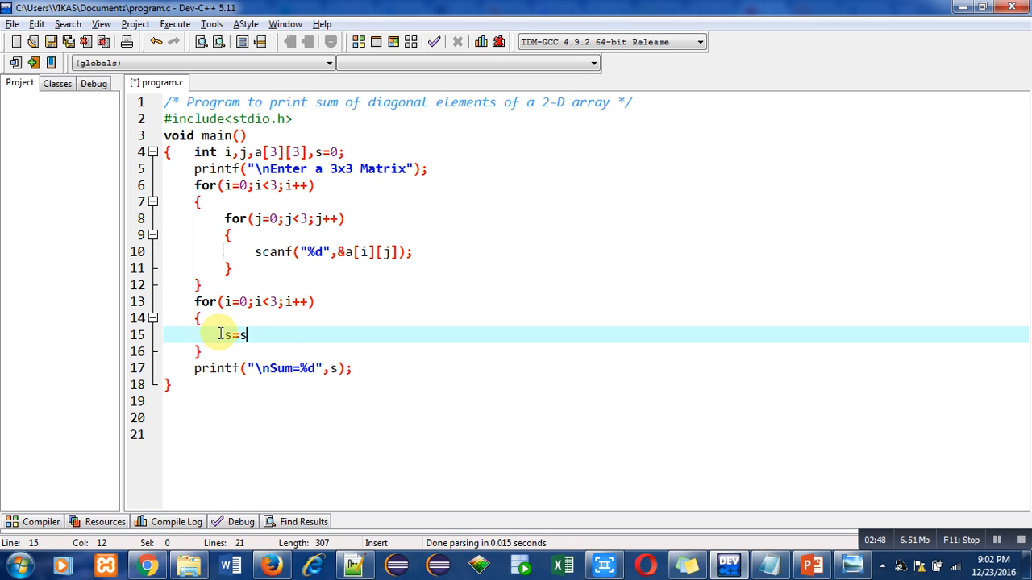
{"action": "type", "text": "+a"}
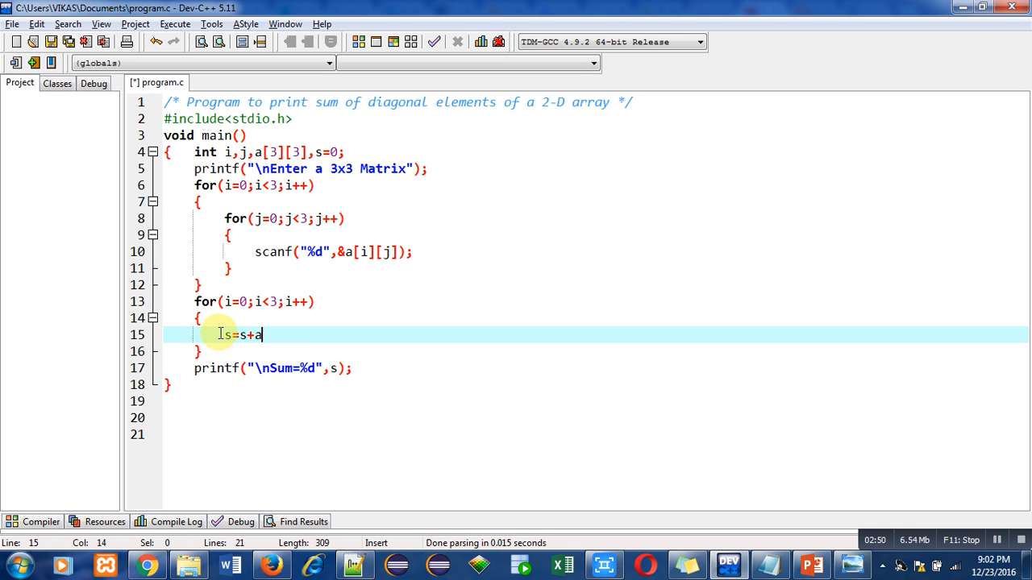
{"action": "type", "text": "[i]"}
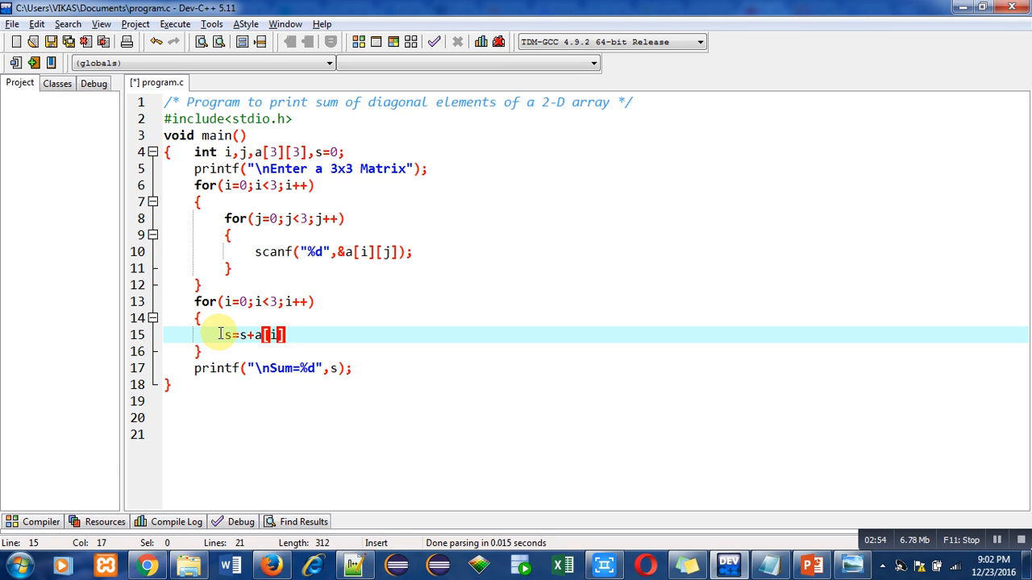
{"action": "type", "text": "[i];"}
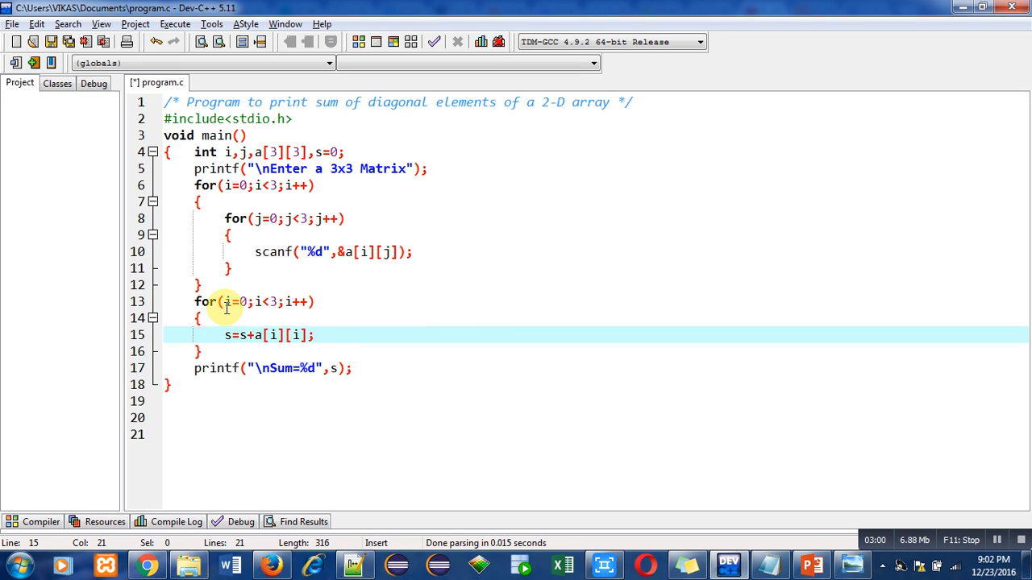
{"action": "mouse_move", "coordinate": [207, 319]}
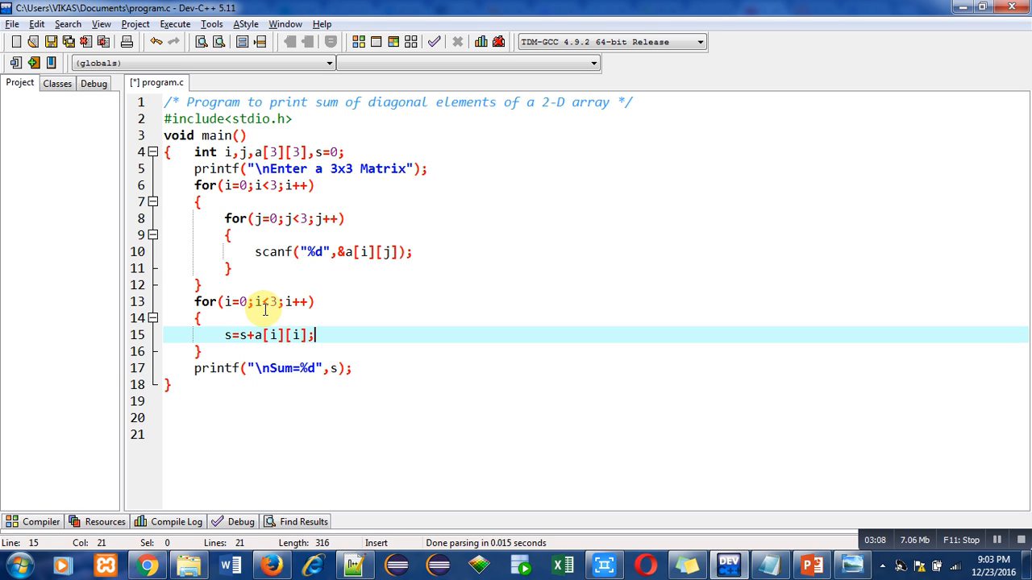
{"action": "mouse_move", "coordinate": [224, 333]}
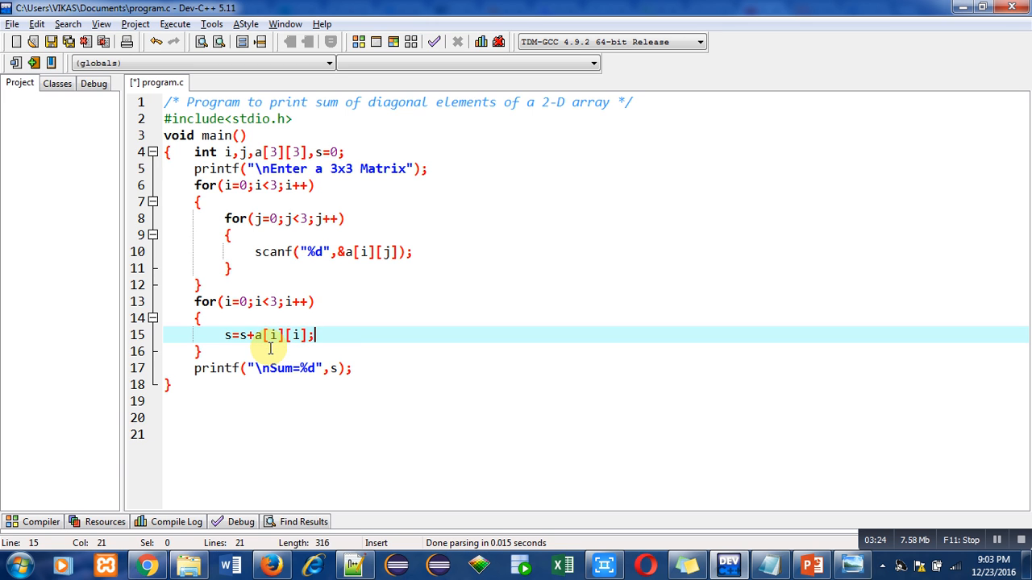
{"action": "mouse_move", "coordinate": [313, 334]}
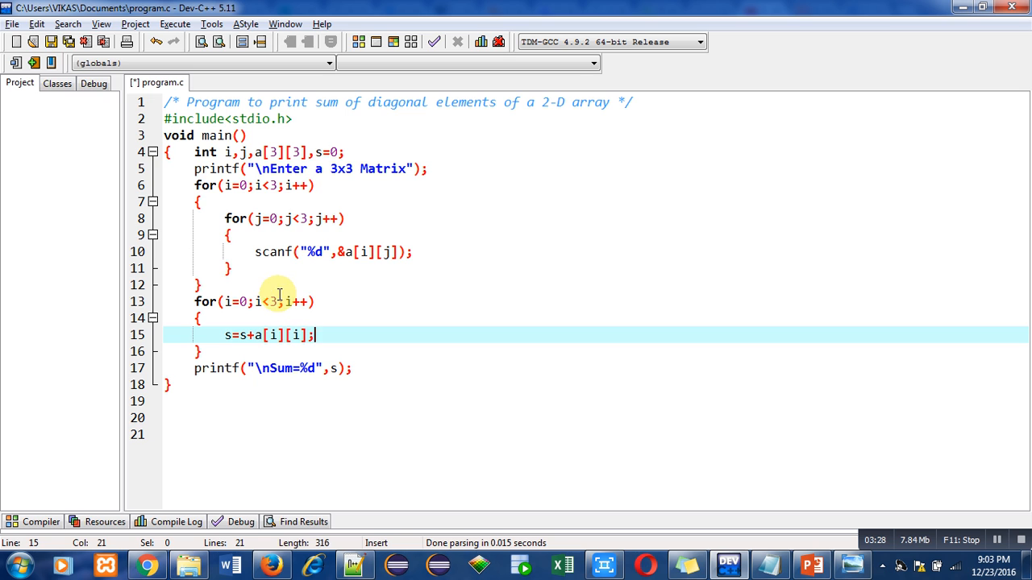
{"action": "mouse_move", "coordinate": [264, 301]}
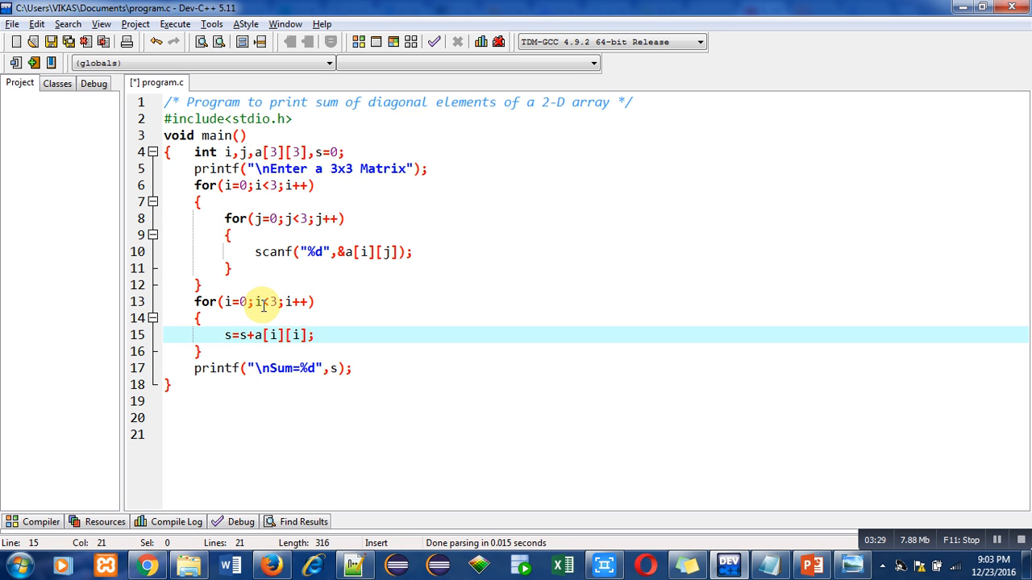
{"action": "mouse_move", "coordinate": [249, 349]}
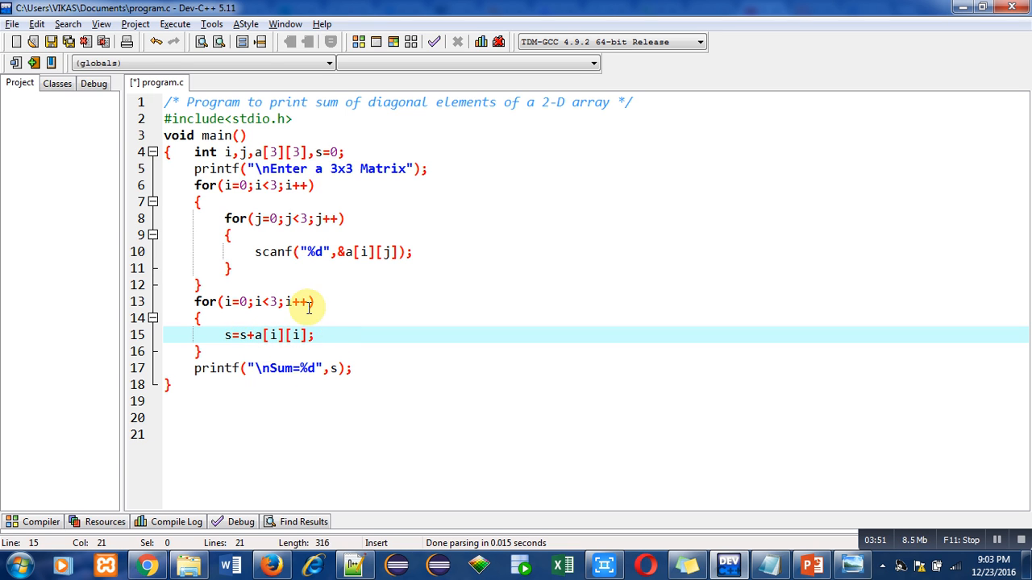
{"action": "mouse_move", "coordinate": [270, 307]}
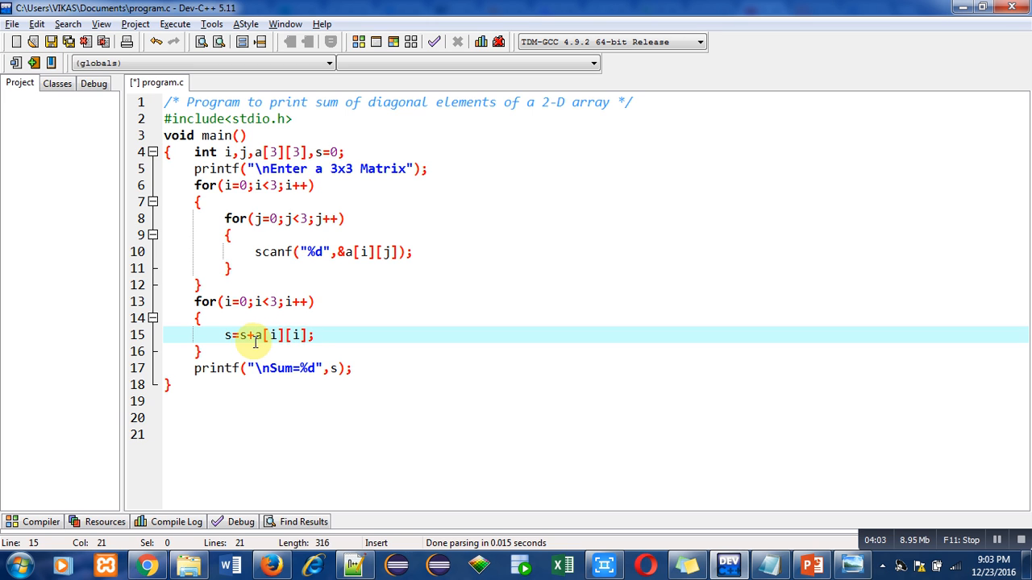
{"action": "mouse_move", "coordinate": [242, 334]}
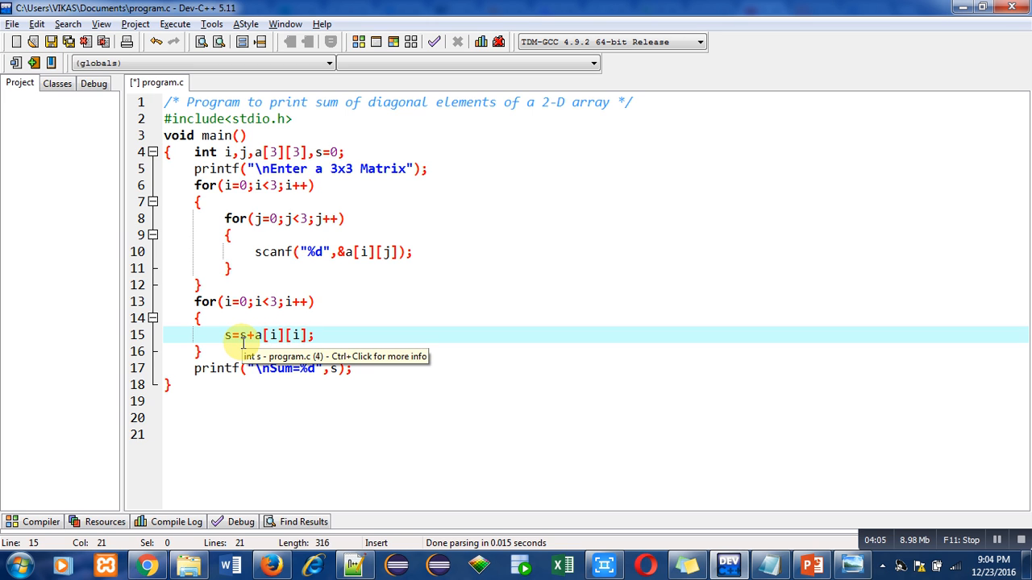
{"action": "mouse_move", "coordinate": [226, 335]}
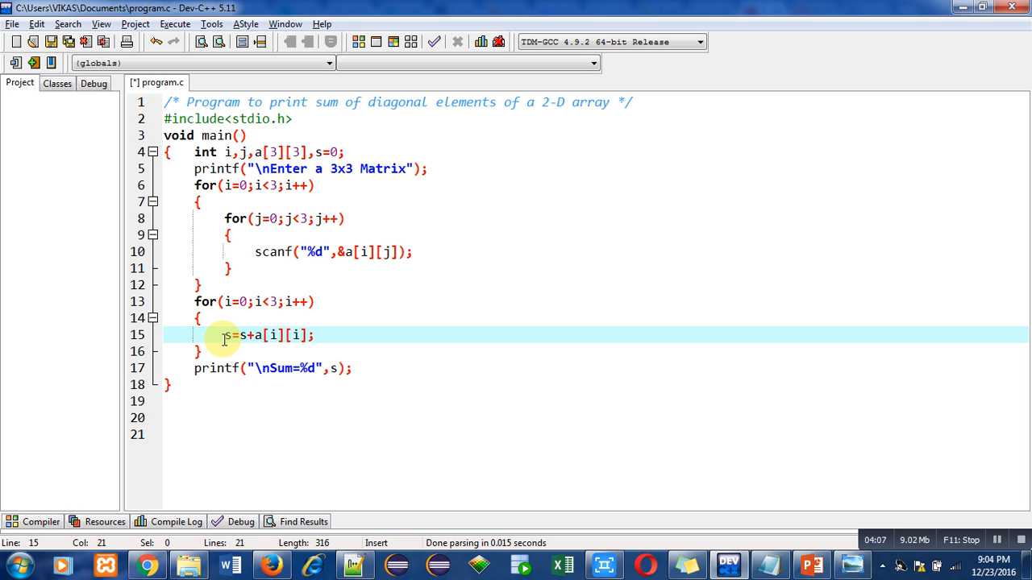
{"action": "mouse_move", "coordinate": [218, 316]}
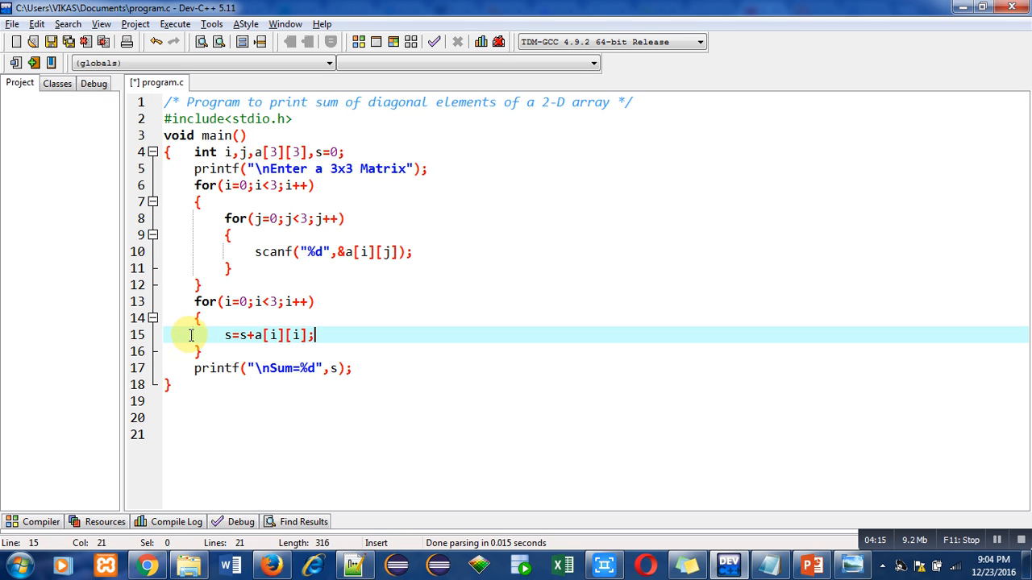
{"action": "mouse_move", "coordinate": [341, 377]}
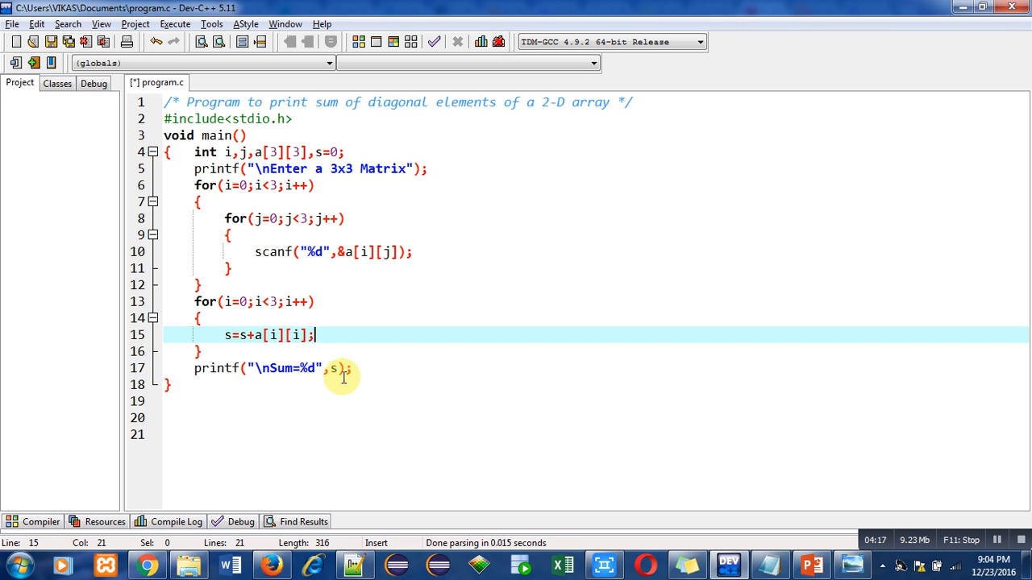
{"action": "left_click", "coordinate": [346, 367]}
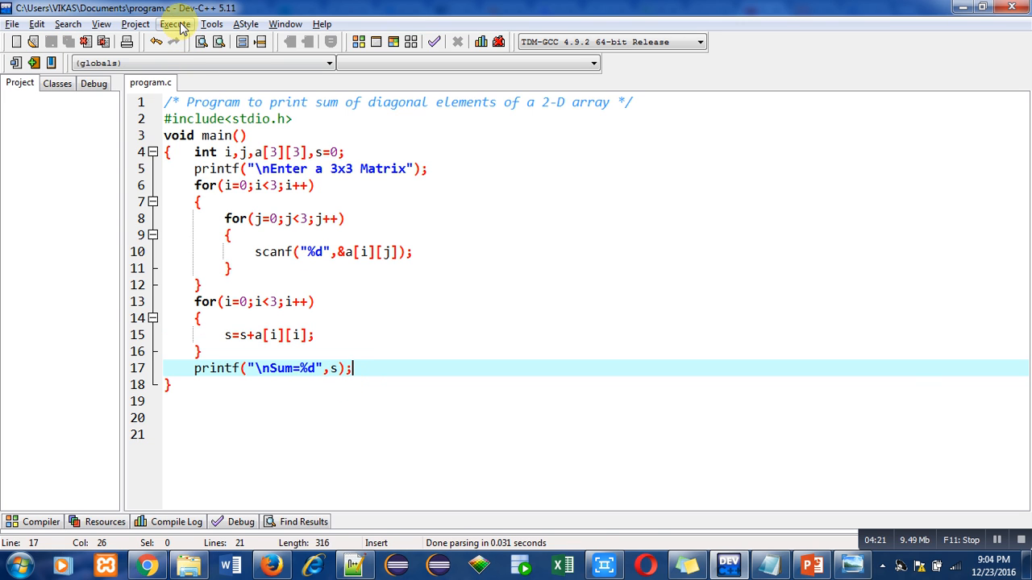
Compile the single-loop version with 0 errors, run it and enter 1s for the matrix.
{"action": "left_click", "coordinate": [174, 24]}
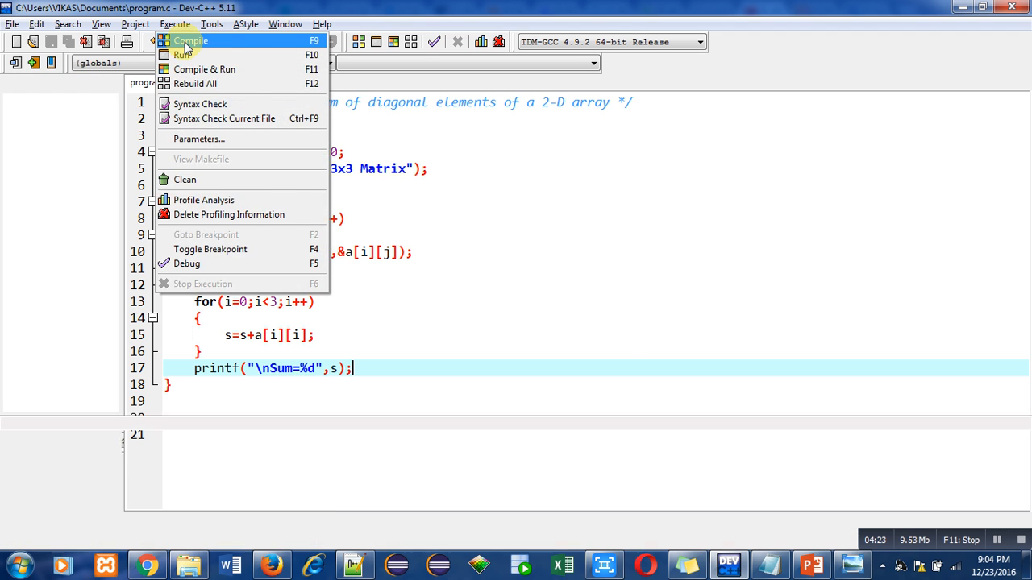
{"action": "left_click", "coordinate": [190, 40]}
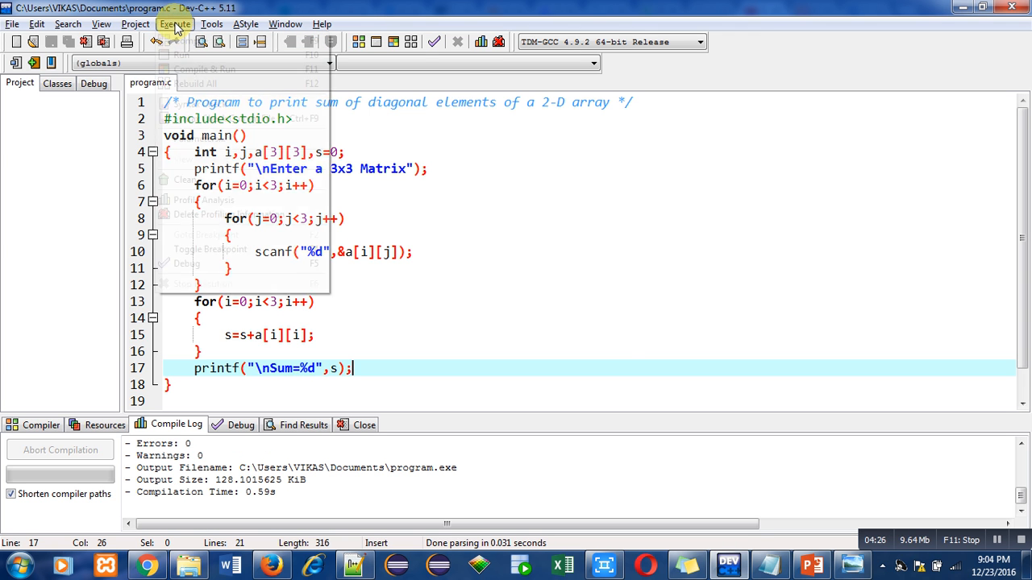
{"action": "left_click", "coordinate": [174, 24]}
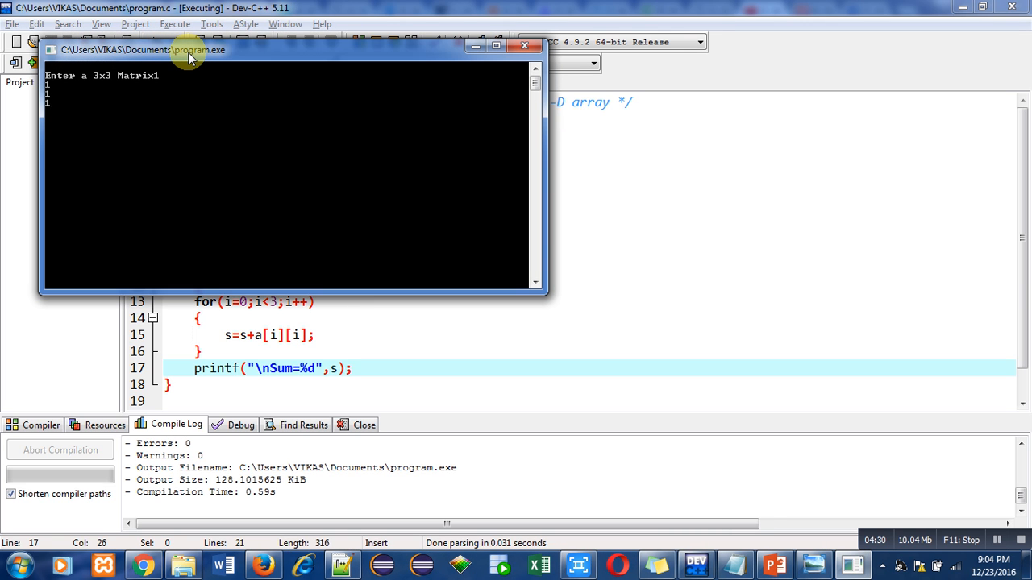
{"action": "type", "text": "1"}
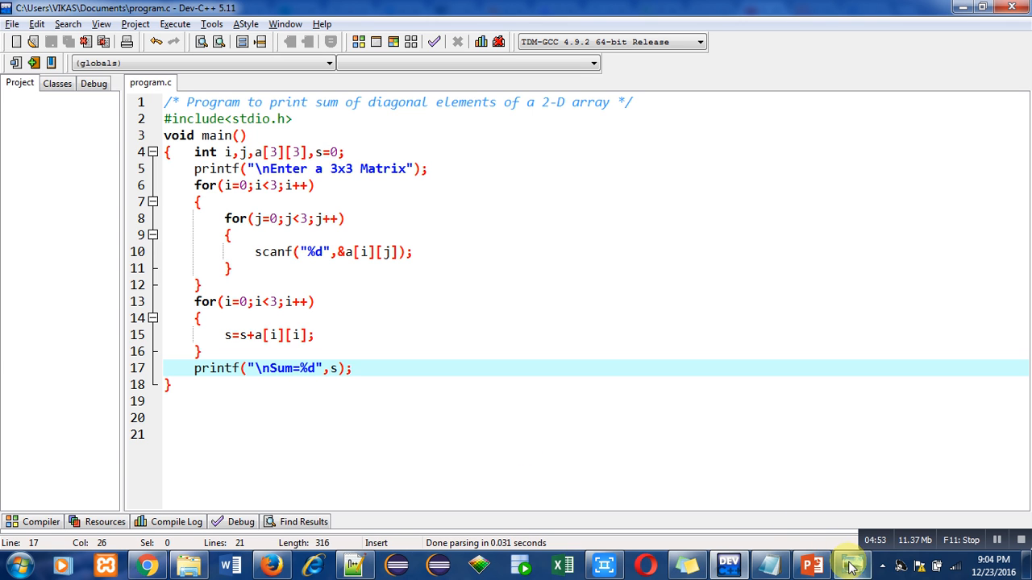
Switch to the info.png Windows Photo Viewer window showing the author information slide.
{"action": "left_click", "coordinate": [851, 564]}
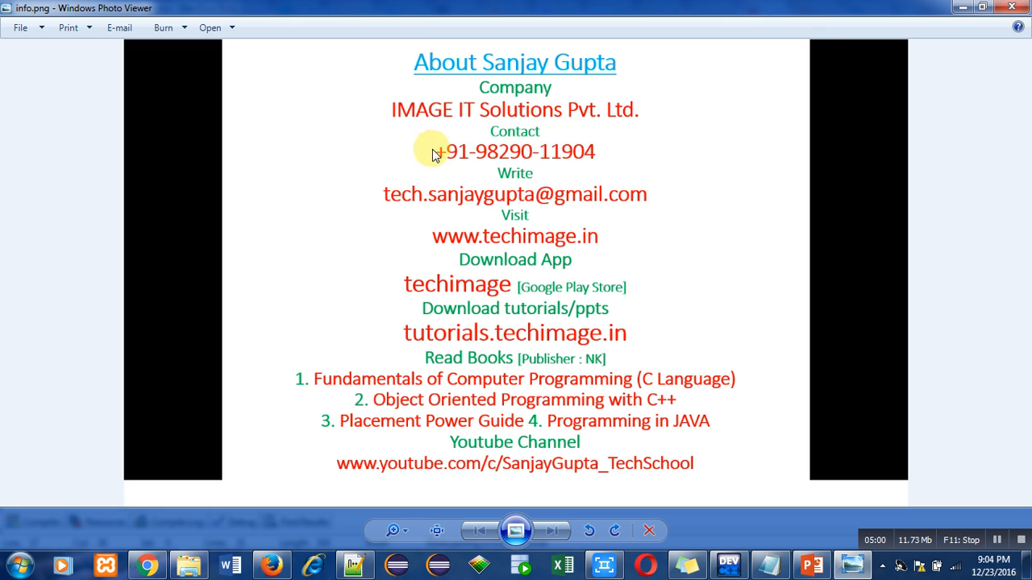
{"action": "mouse_move", "coordinate": [535, 210]}
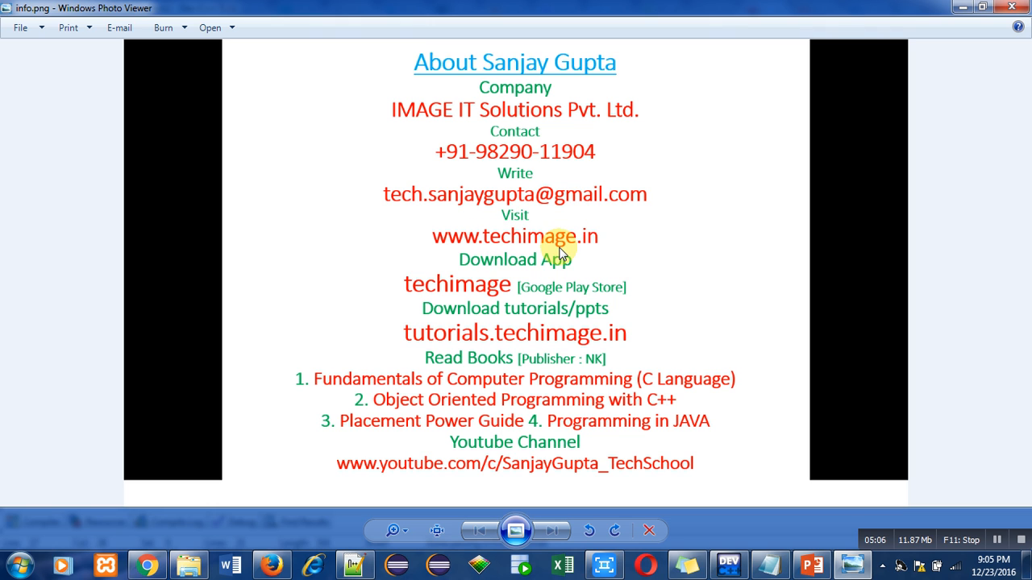
{"action": "mouse_move", "coordinate": [526, 297]}
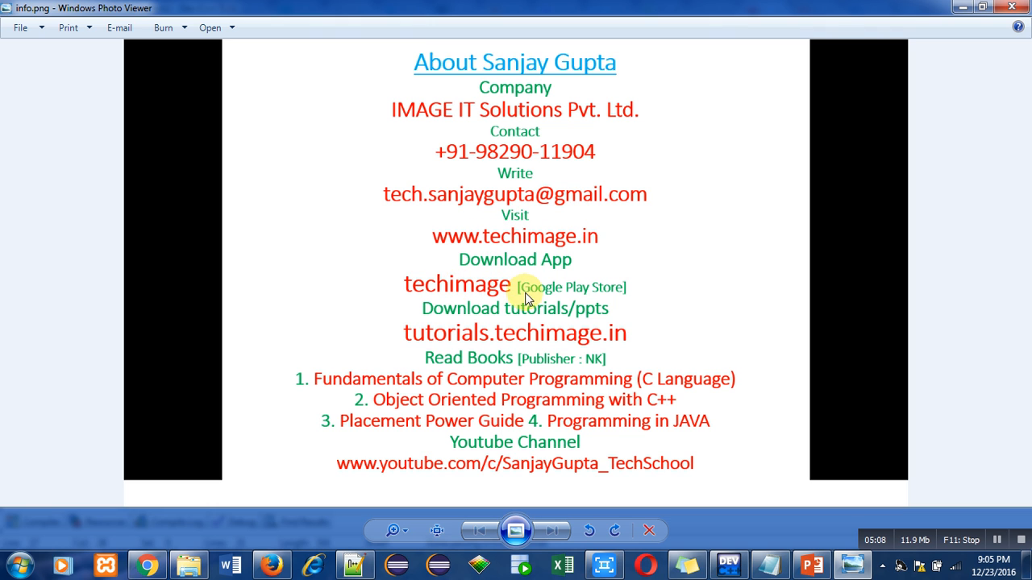
{"action": "mouse_move", "coordinate": [616, 303]}
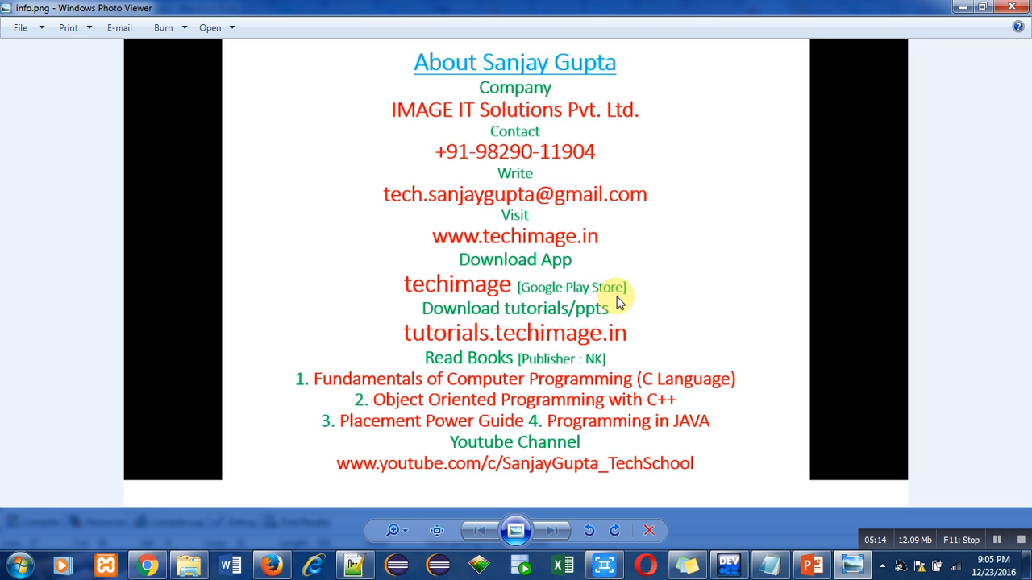
{"action": "mouse_move", "coordinate": [593, 322]}
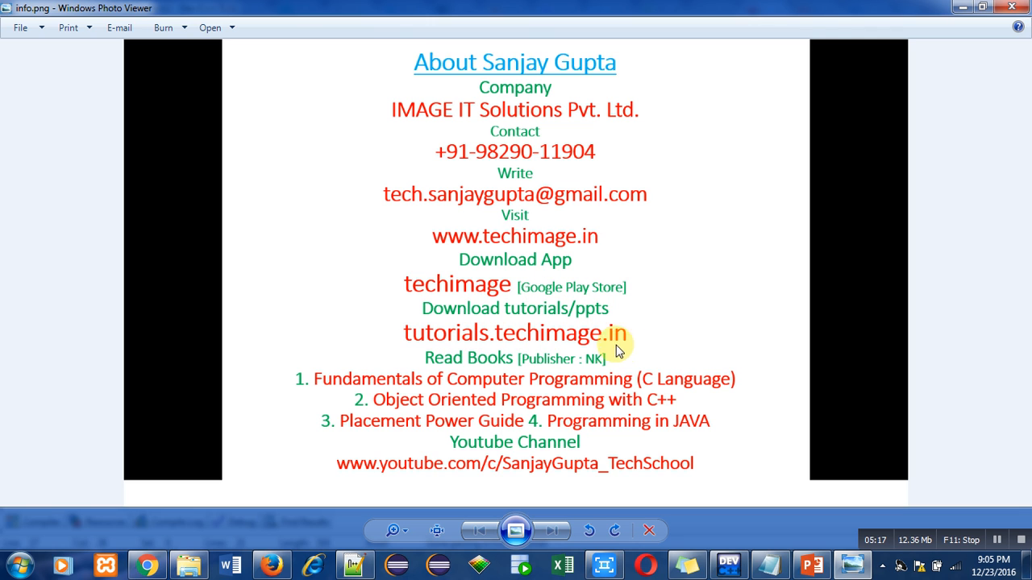
{"action": "mouse_move", "coordinate": [571, 351]}
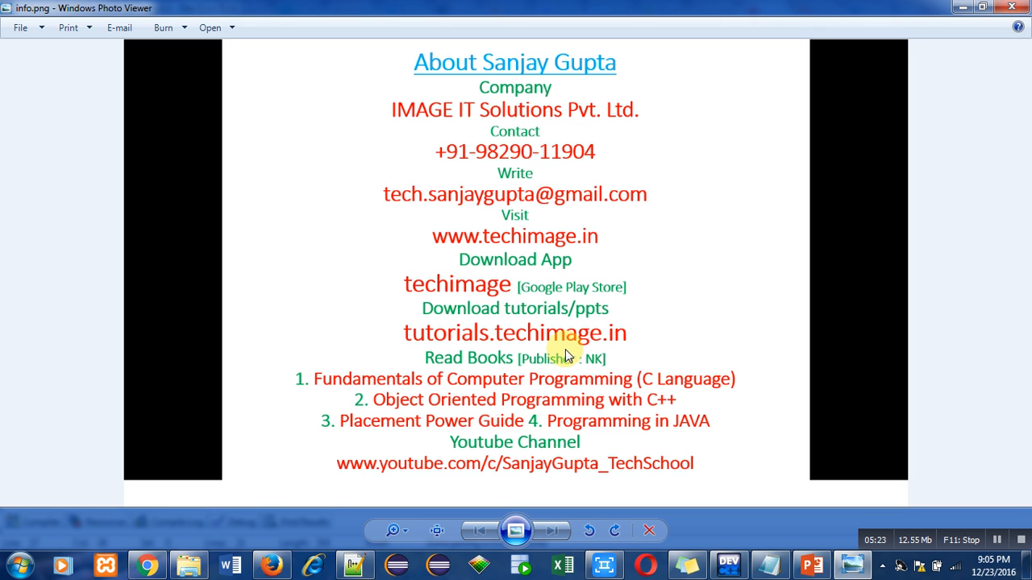
{"action": "mouse_move", "coordinate": [509, 416]}
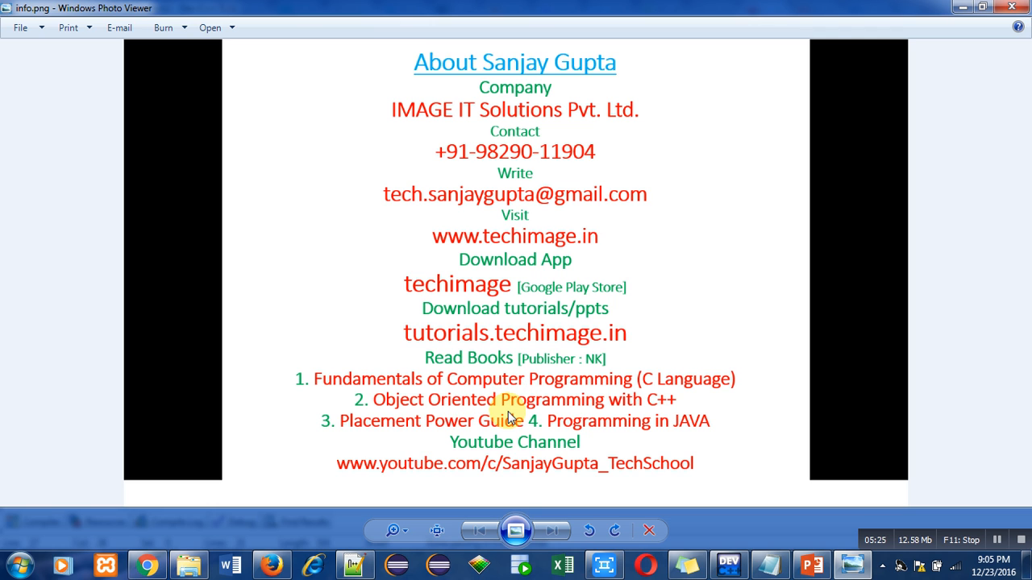
{"action": "mouse_move", "coordinate": [539, 455]}
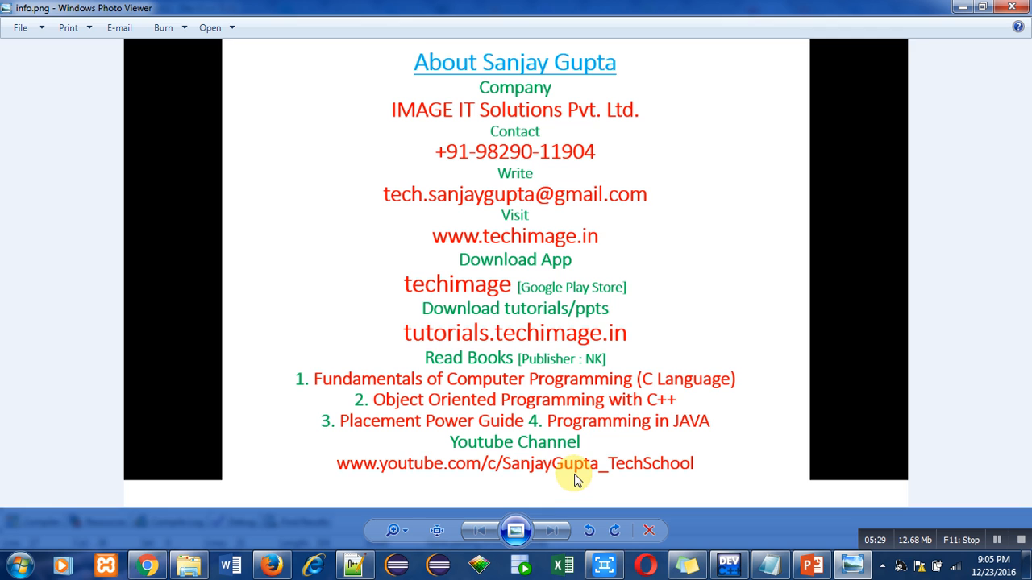
{"action": "mouse_move", "coordinate": [661, 482]}
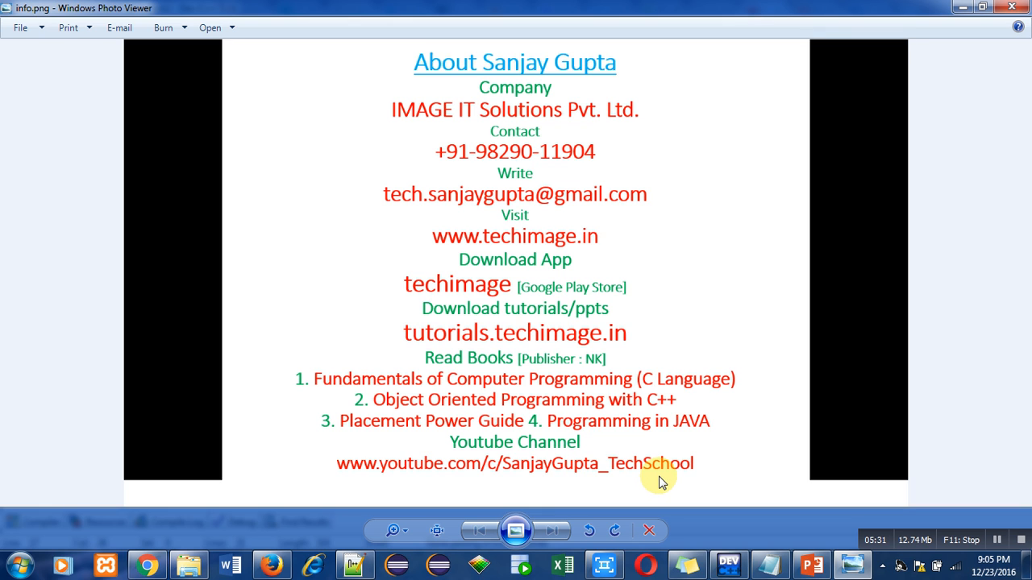